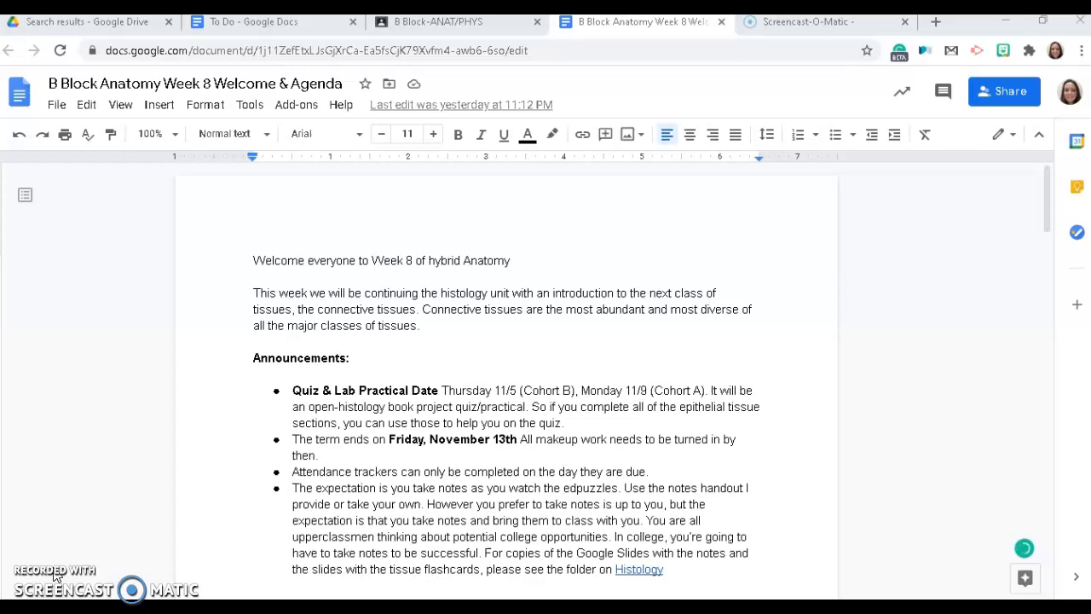
mouse_move(960, 239)
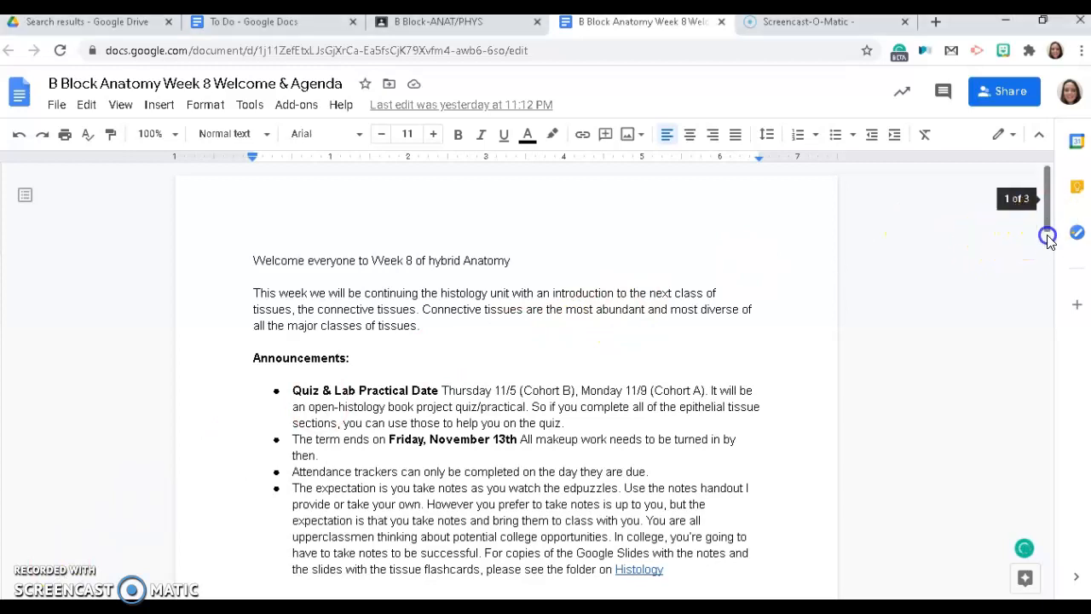
- Scroll down through the agenda to reach the Cohort B table
scroll(down, 3)
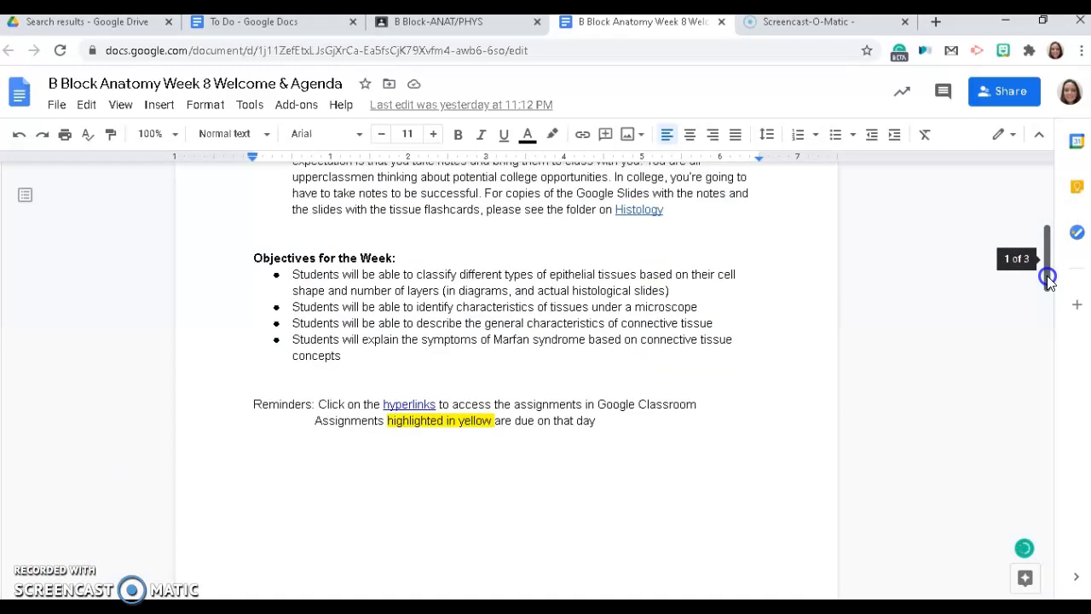
scroll(down, 3)
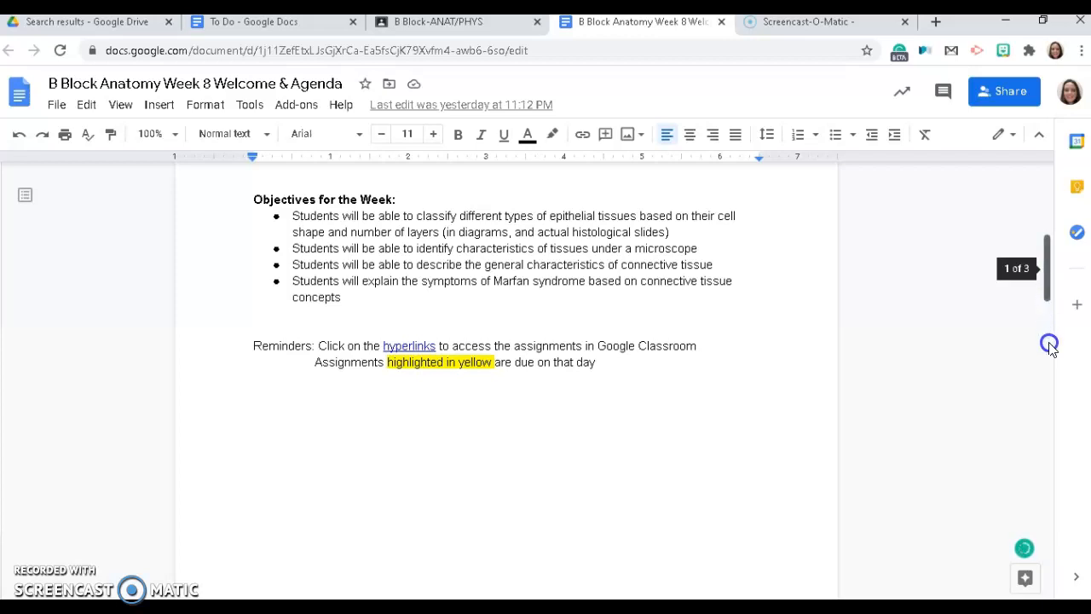
mouse_move(34, 579)
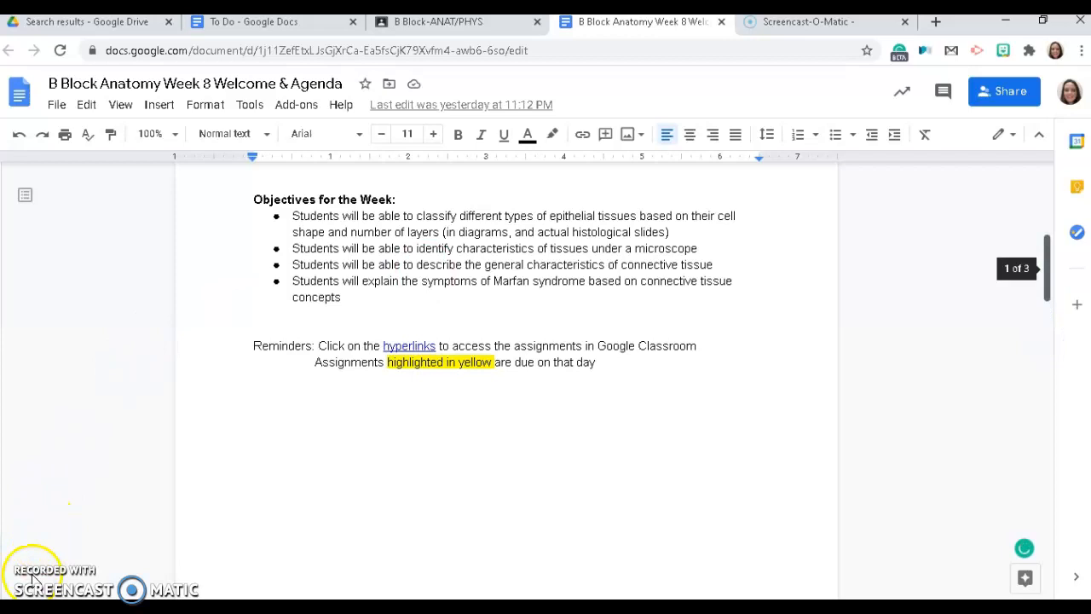
scroll(down, 3)
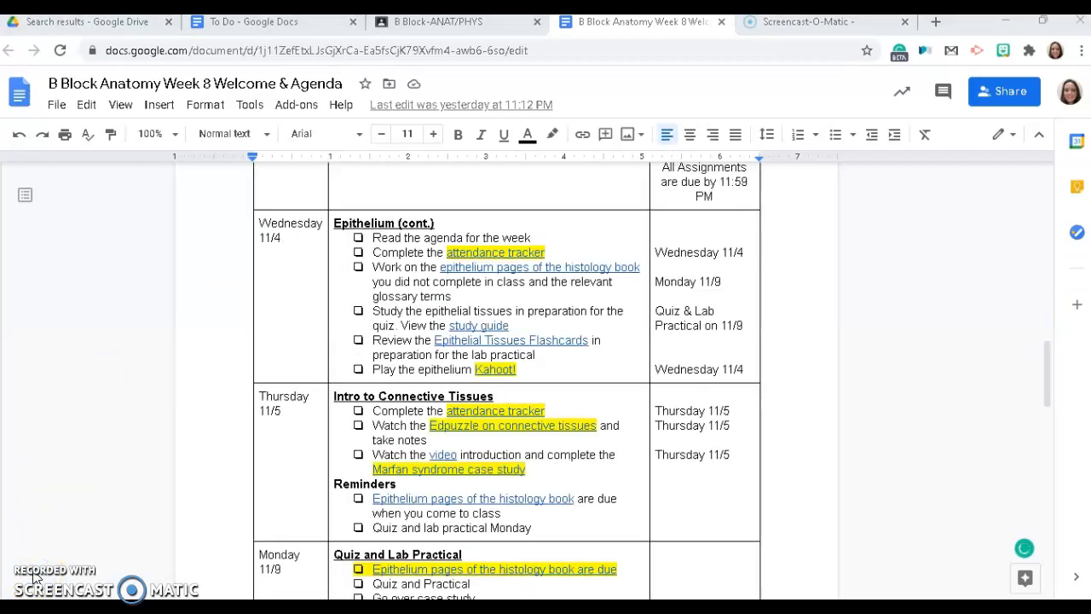
mouse_move(492, 280)
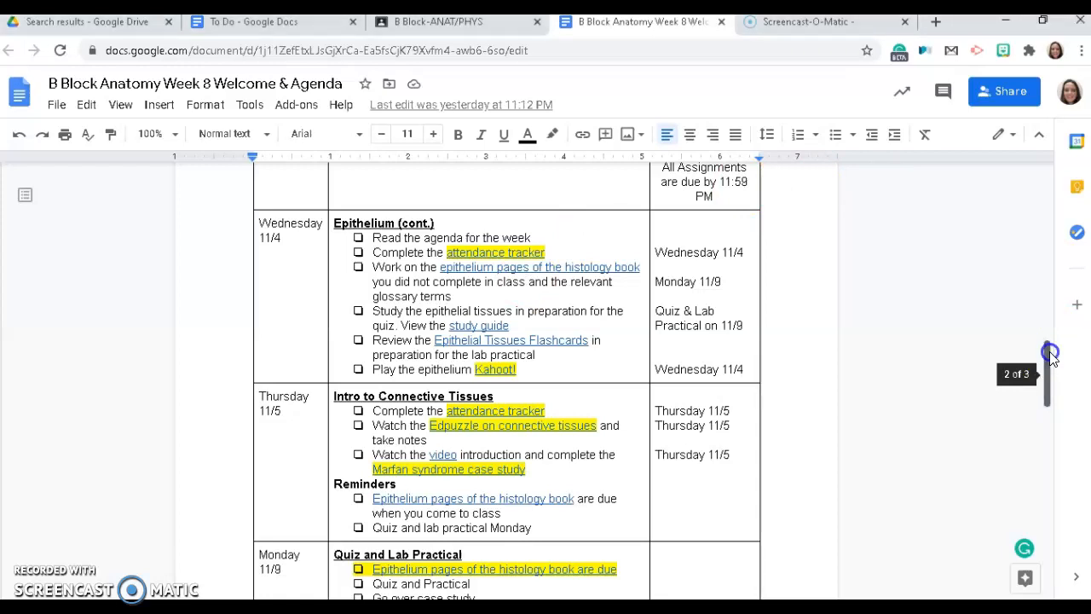
scroll(down, 3)
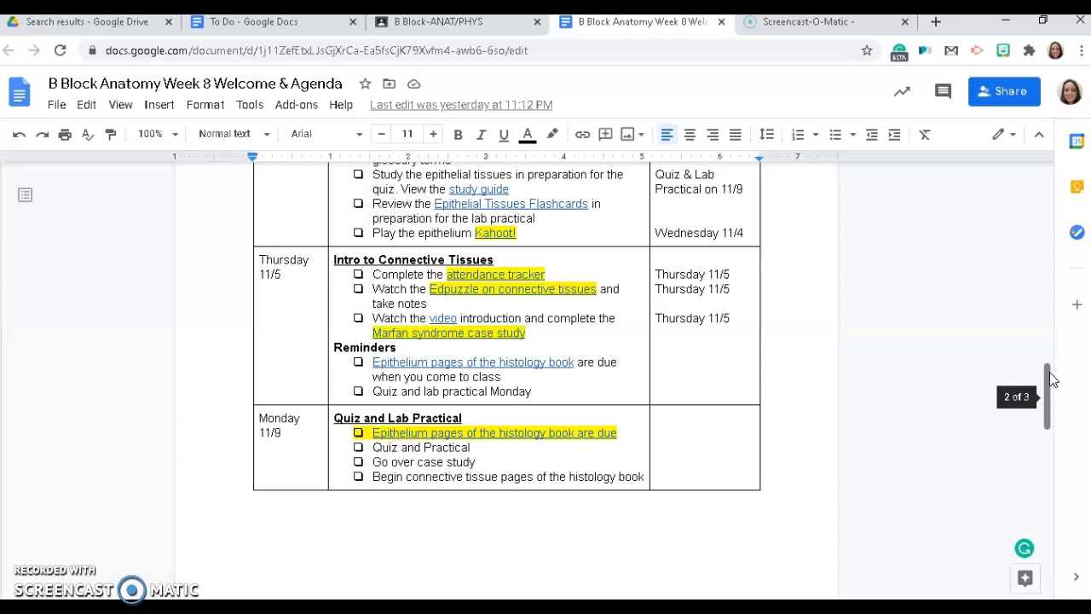
scroll(down, 3)
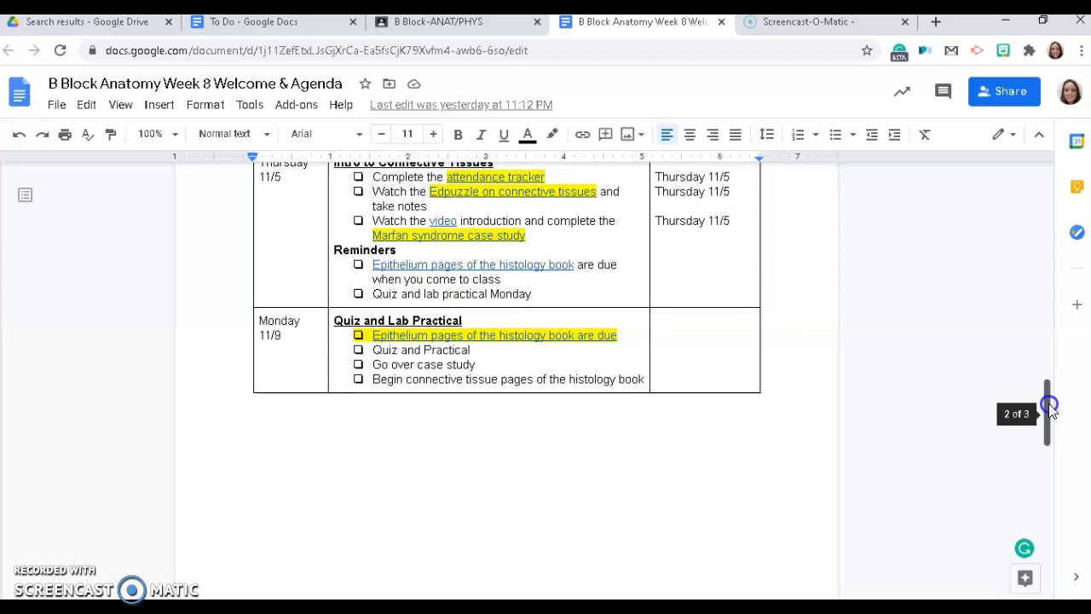
scroll(down, 3)
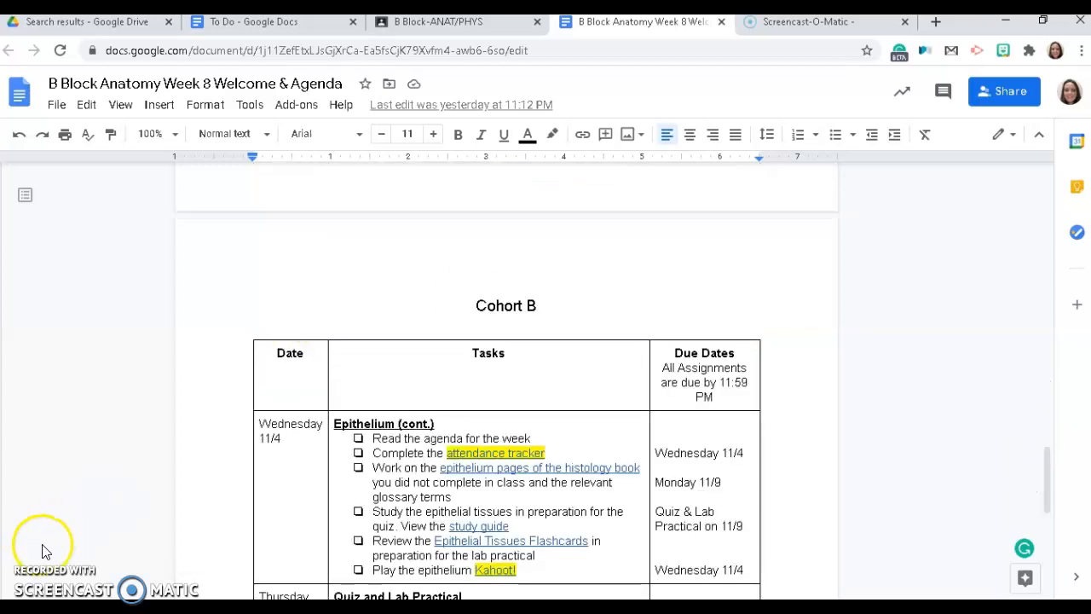
mouse_move(908, 382)
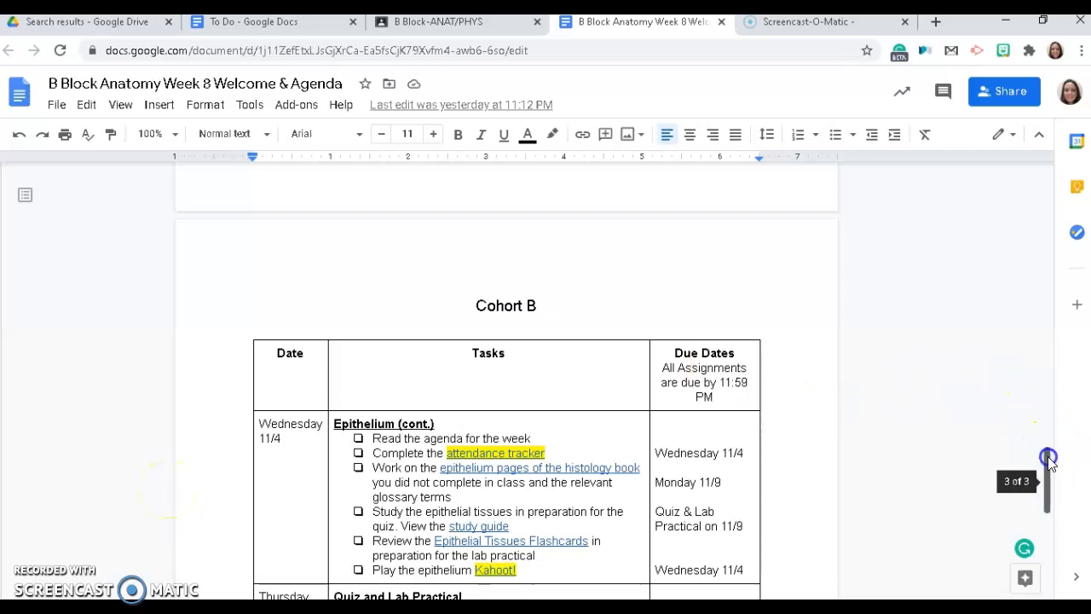
scroll(down, 3)
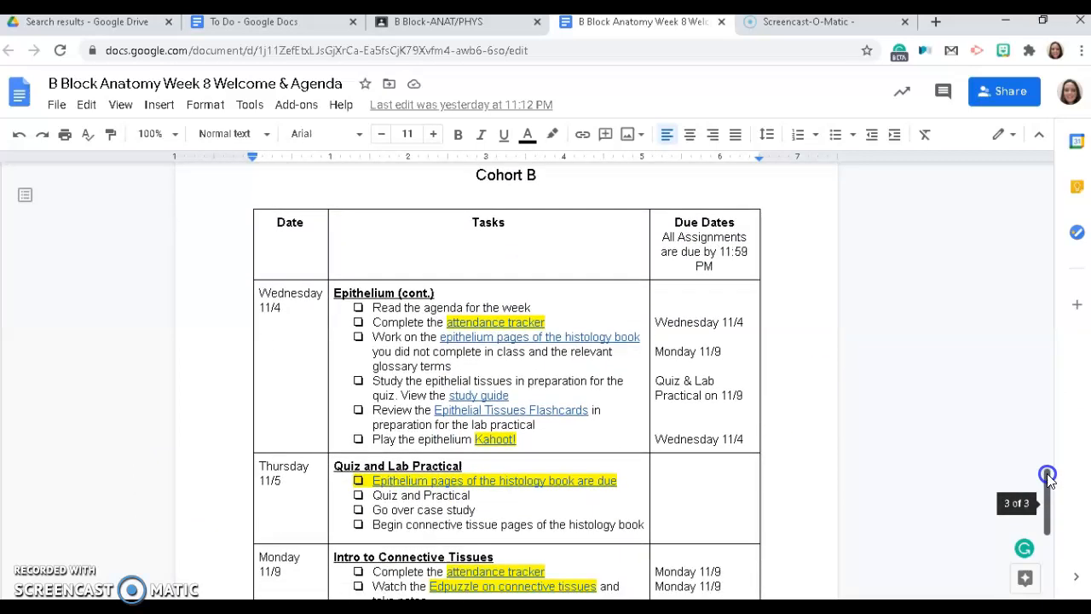
scroll(down, 3)
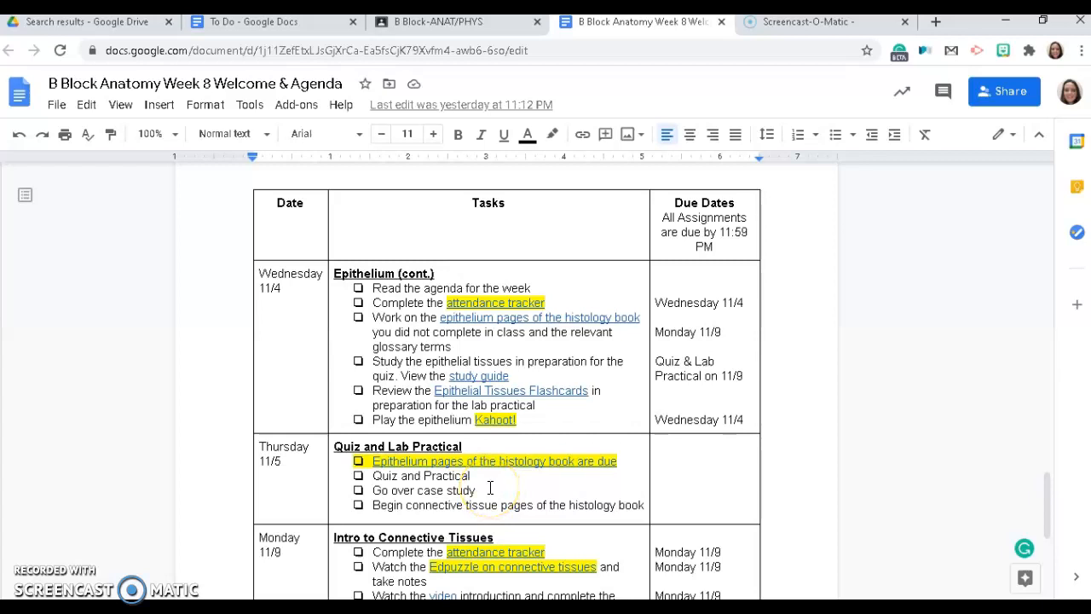
- Delete the 'Go over case study' line from Thursday's tasks in the Cohort B table
drag(371, 475, 479, 491)
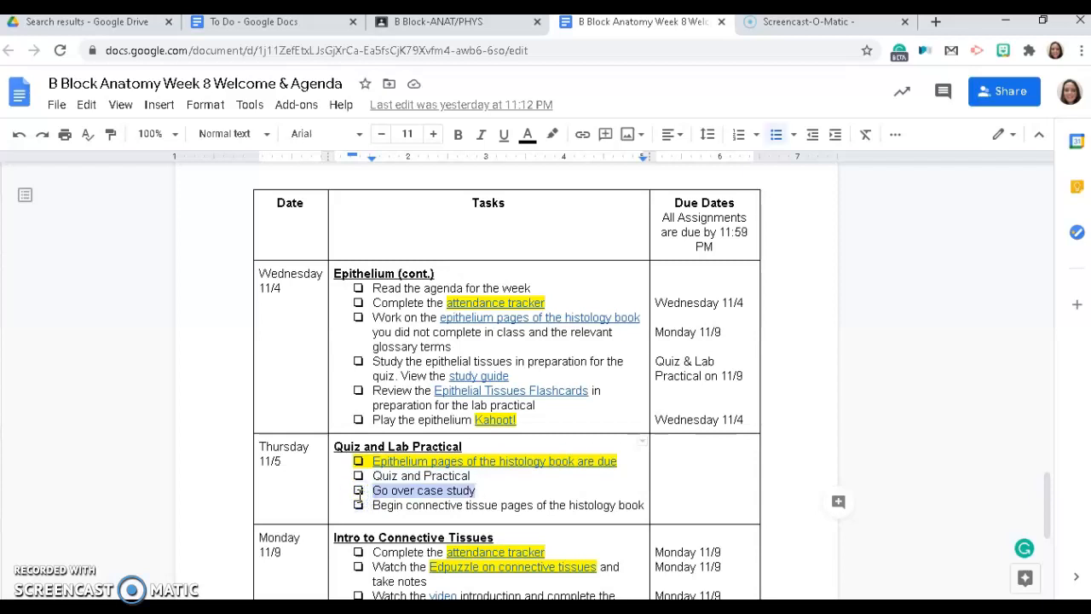
key(Delete)
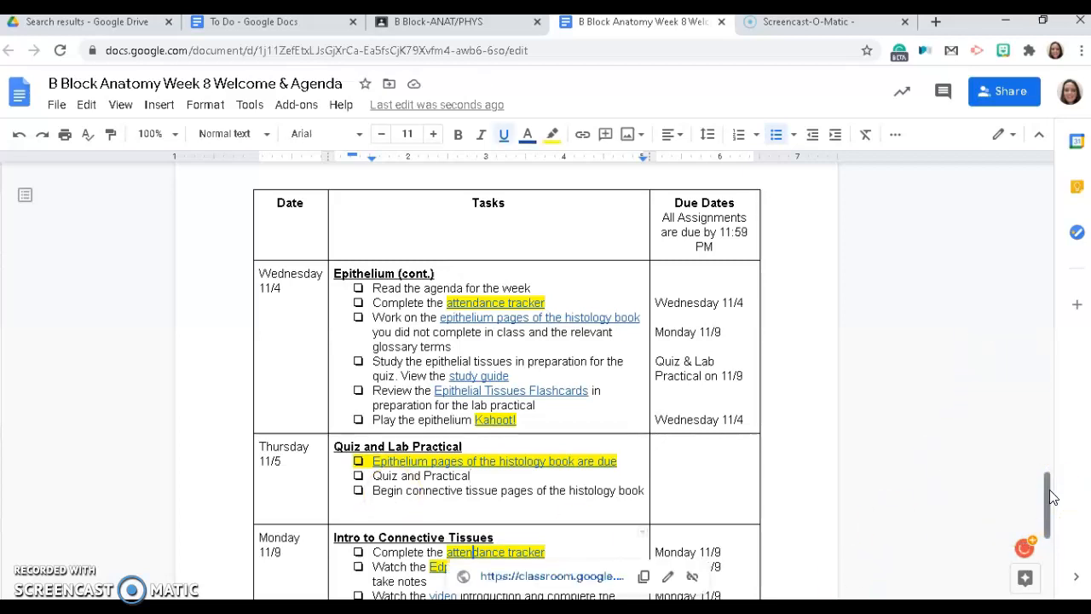
scroll(down, 3)
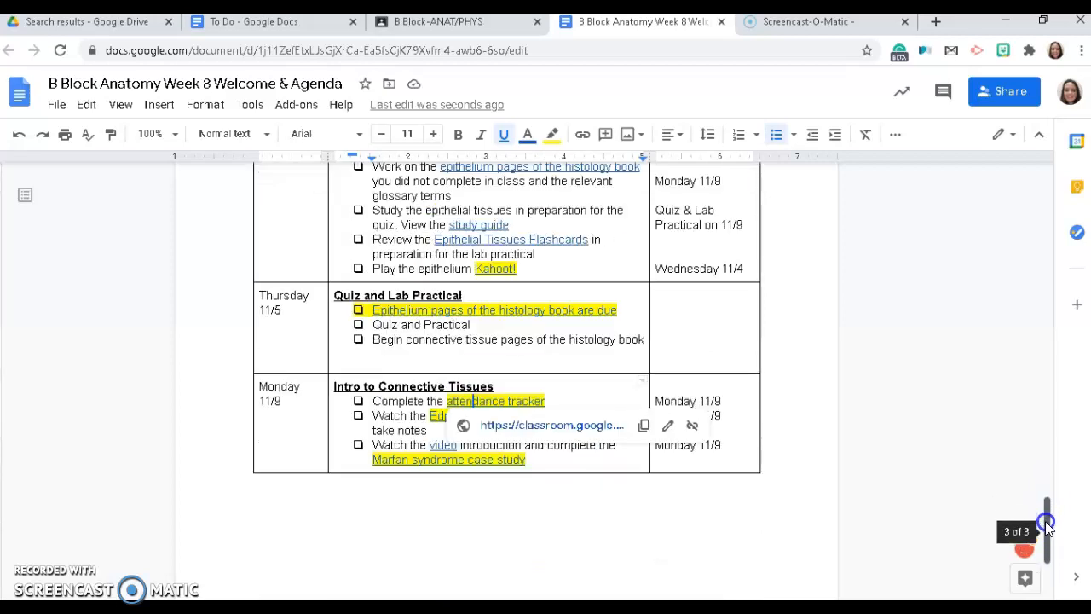